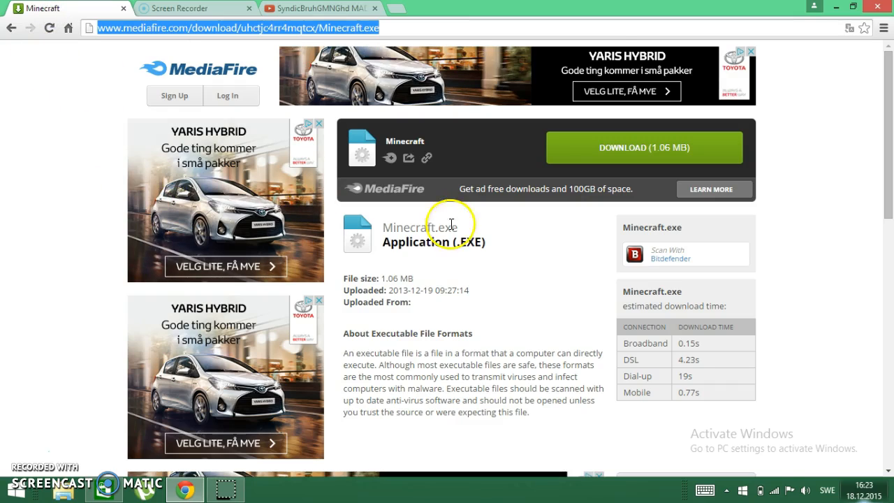
pyautogui.moveTo(371, 444)
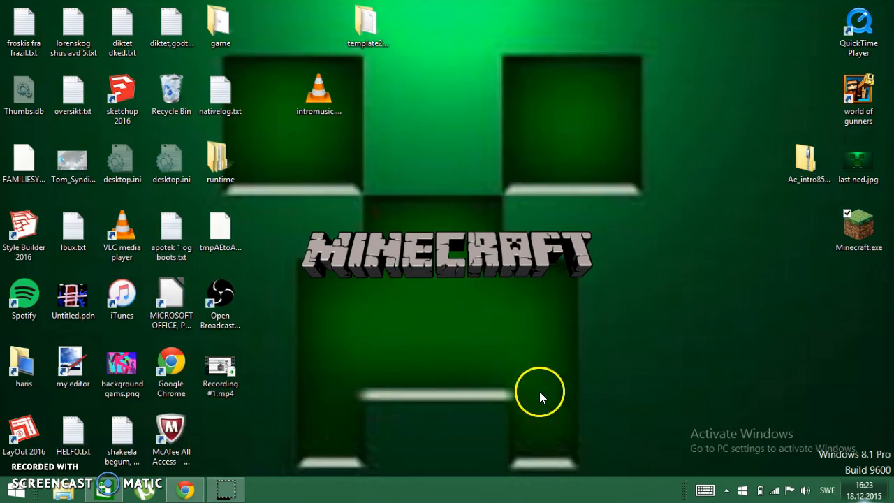
pyautogui.moveTo(542, 391); pyautogui.dragTo(422, 349)
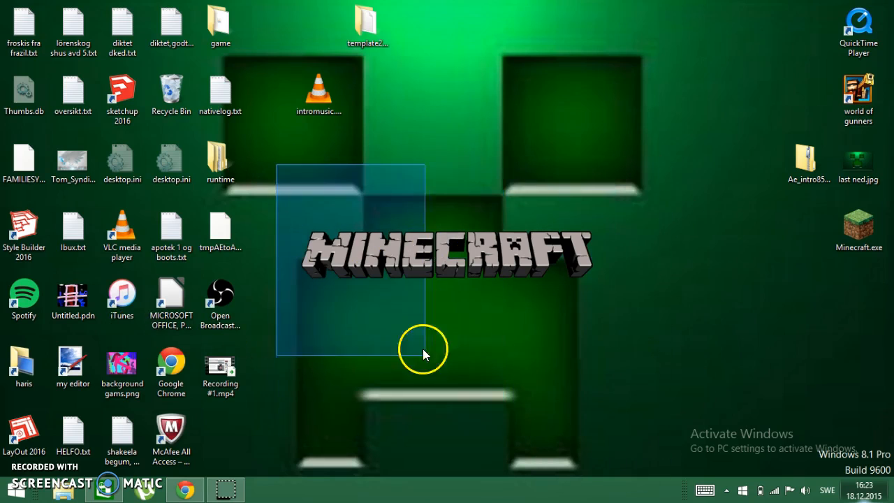
pyautogui.moveTo(421, 349); pyautogui.dragTo(534, 361)
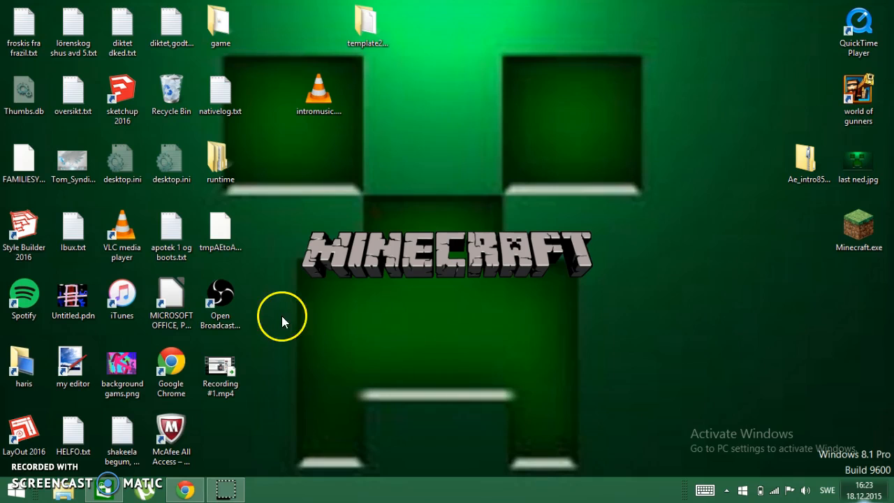
pyautogui.moveTo(402, 352)
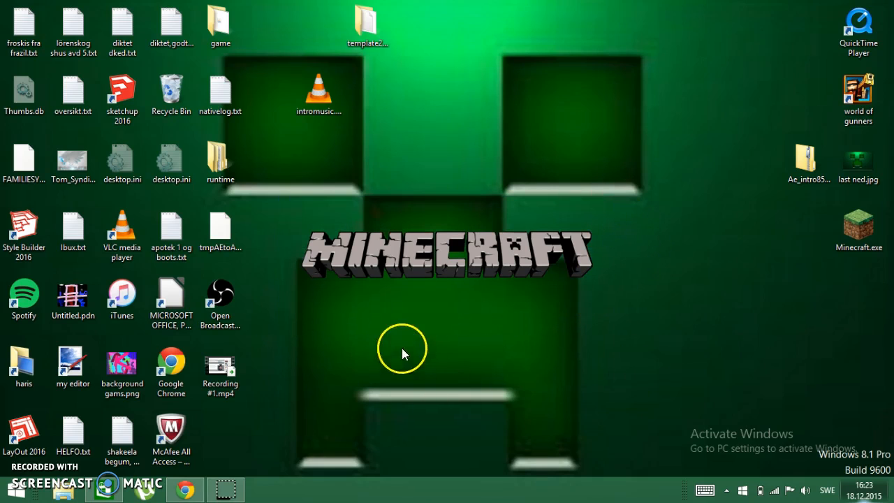
pyautogui.click(266, 489)
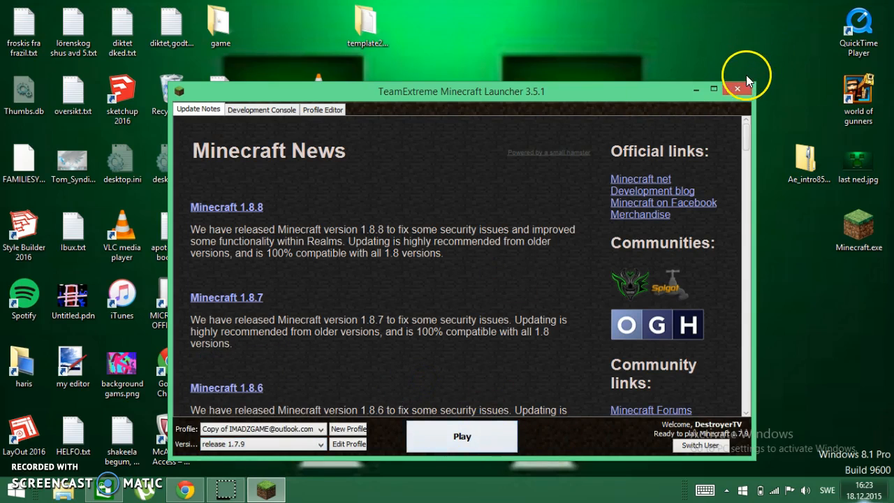
pyautogui.click(737, 90)
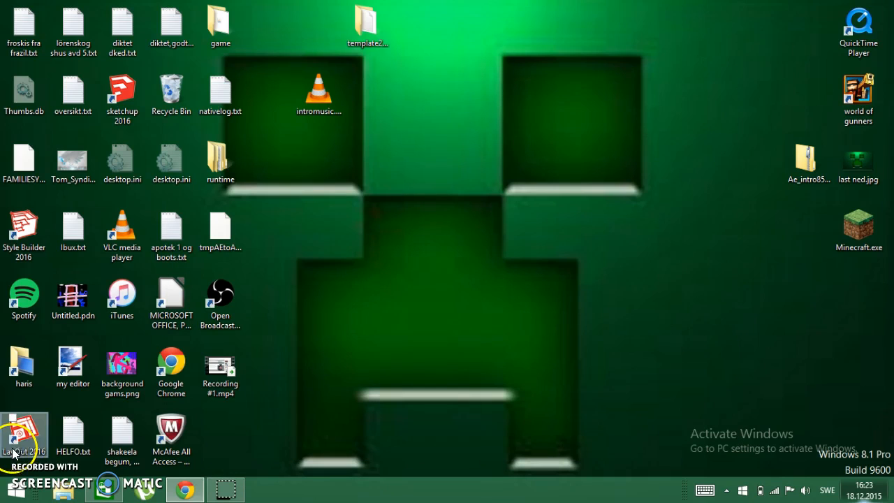